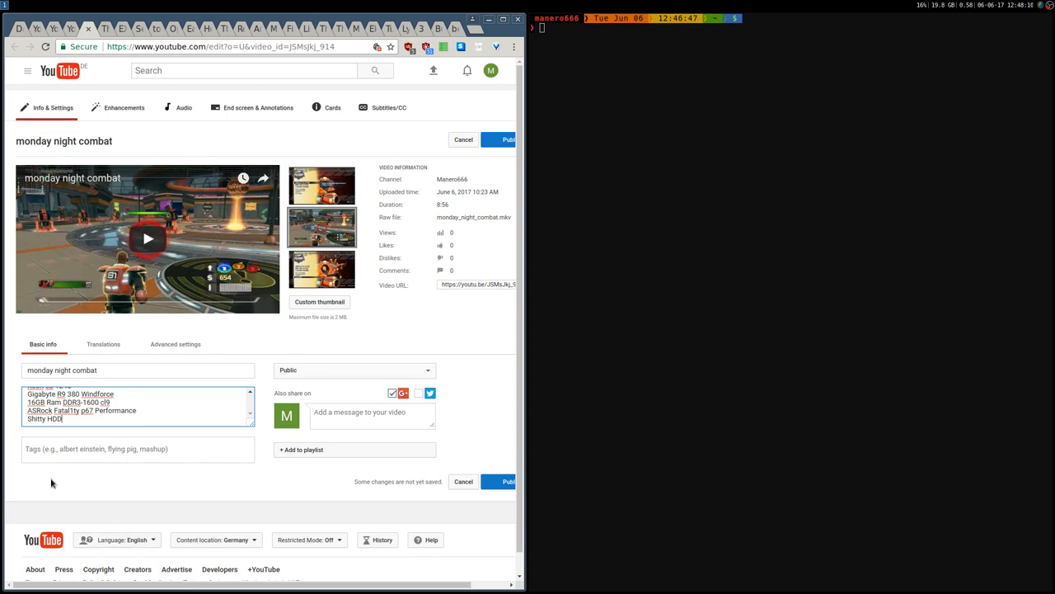
# Step: Add the trial tags 'linux', 'apple' and 'games' to the monday night combat video
pyautogui.click(138, 449)
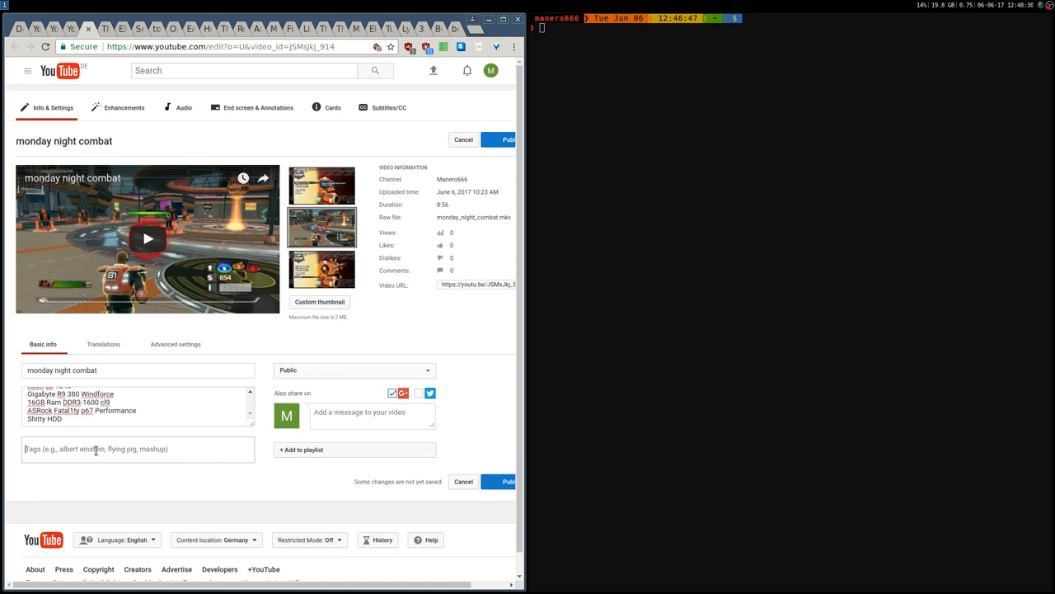
pyautogui.write('linux')
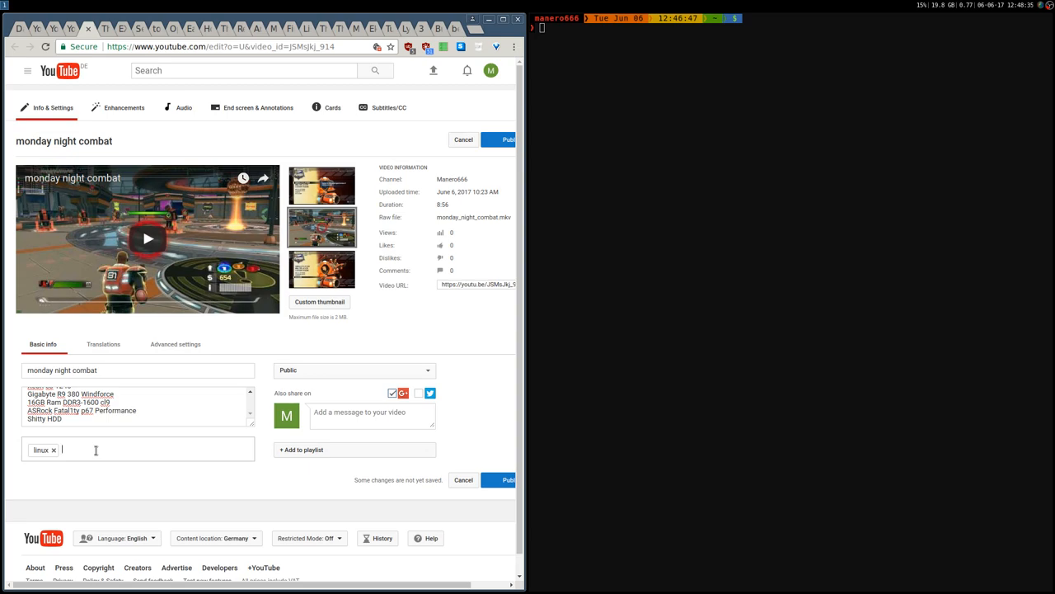
pyautogui.write('apple')
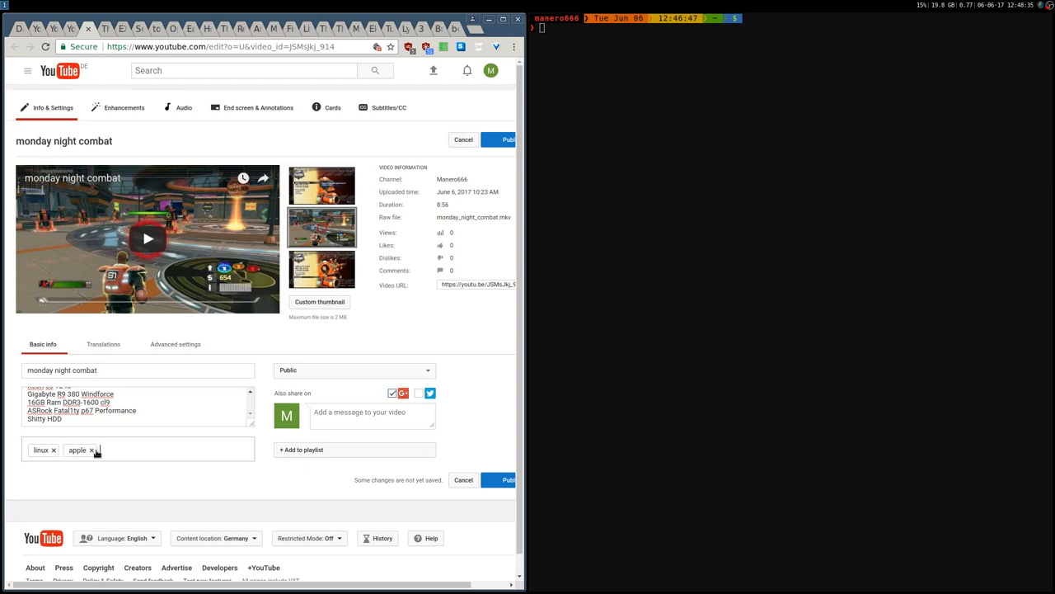
pyautogui.write('games')
pyautogui.click(791, 28)
pyautogui.write('cat tags')
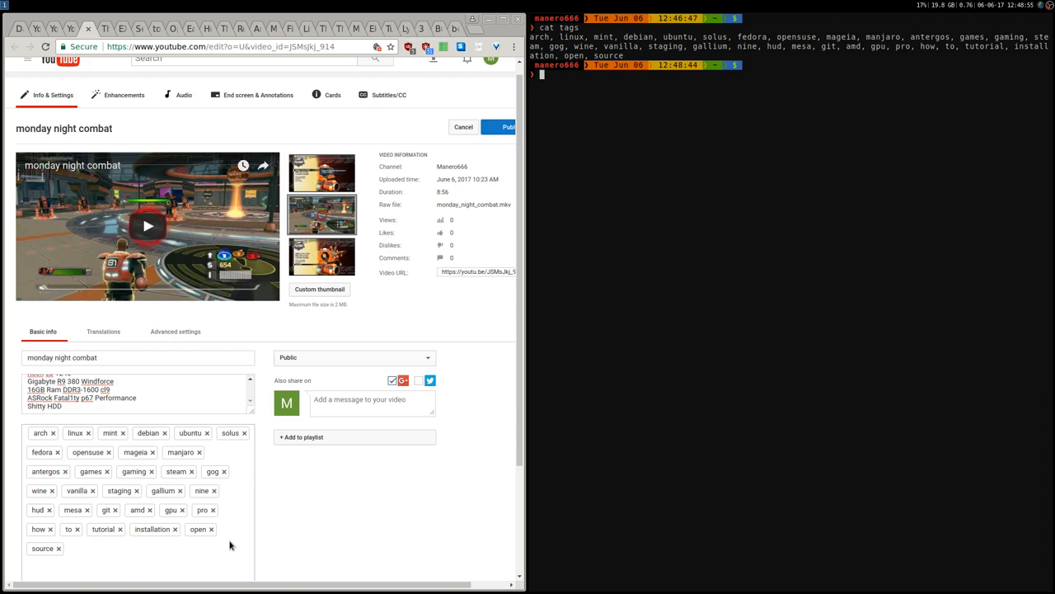
pyautogui.moveTo(569, 334)
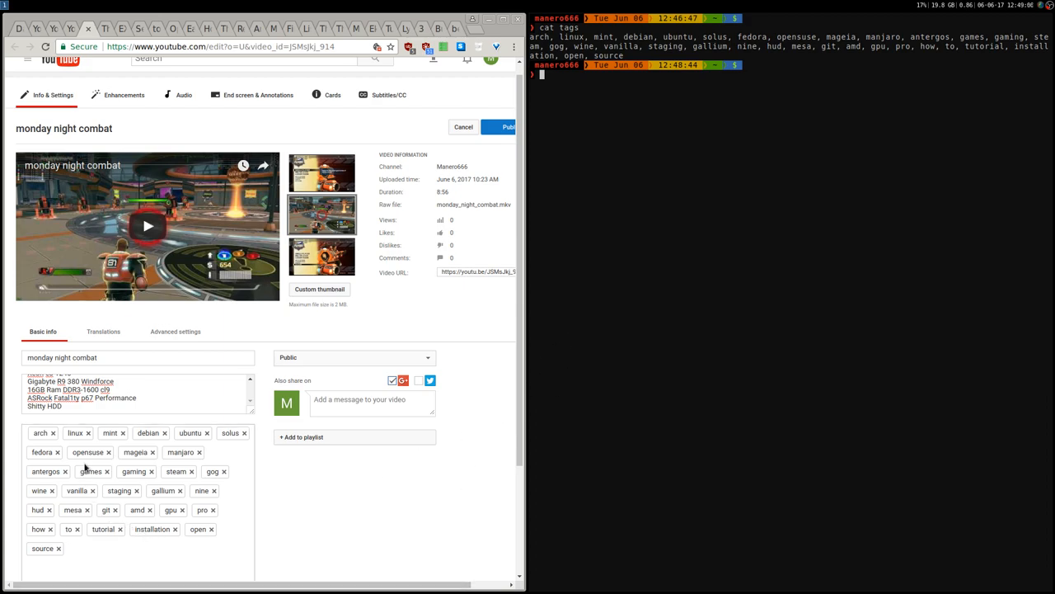
pyautogui.moveTo(270, 486)
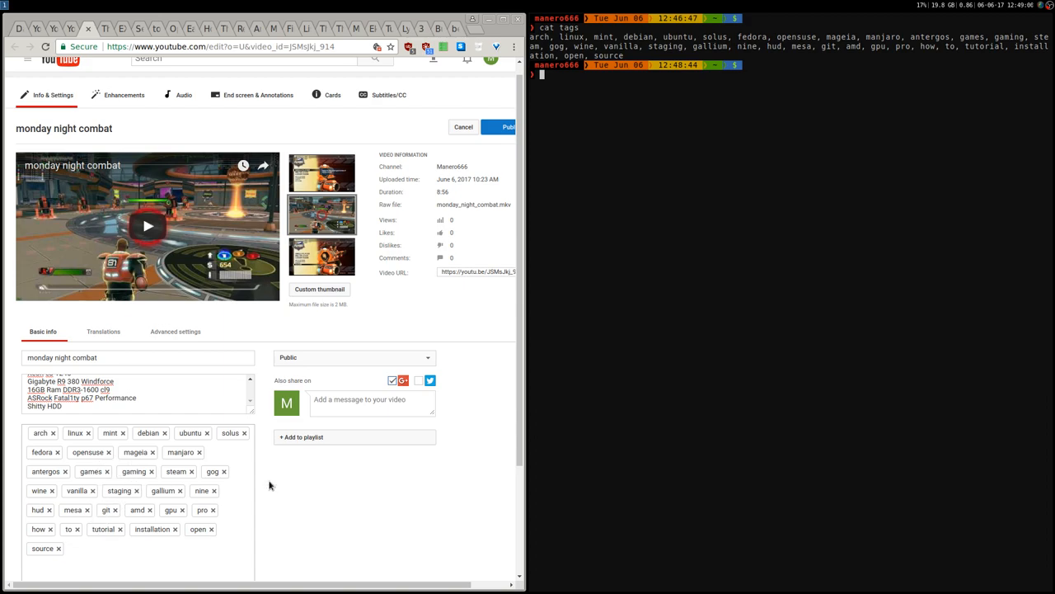
pyautogui.moveTo(685, 197)
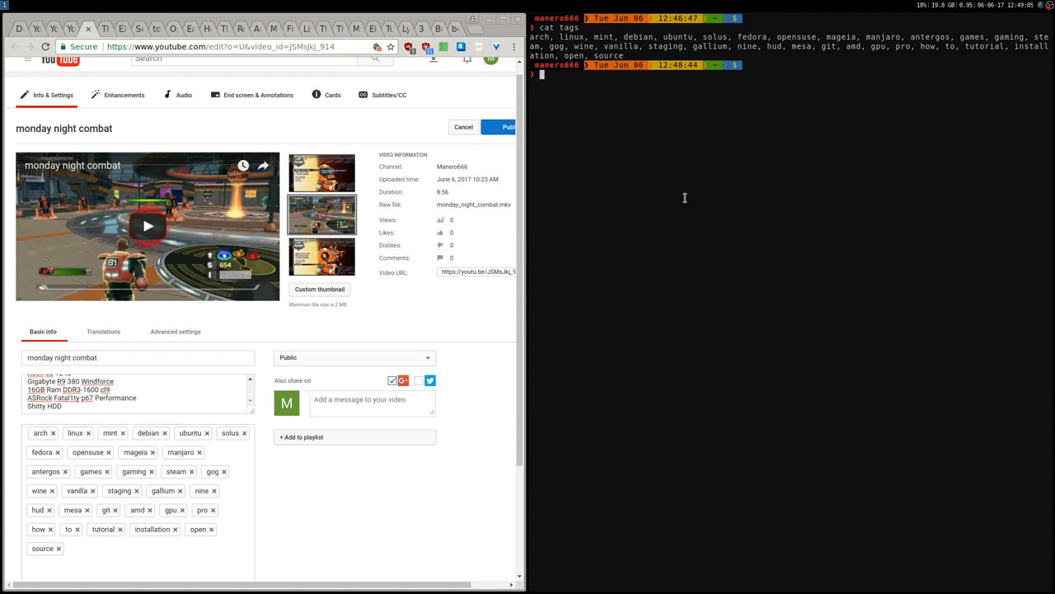
pyautogui.moveTo(607, 238)
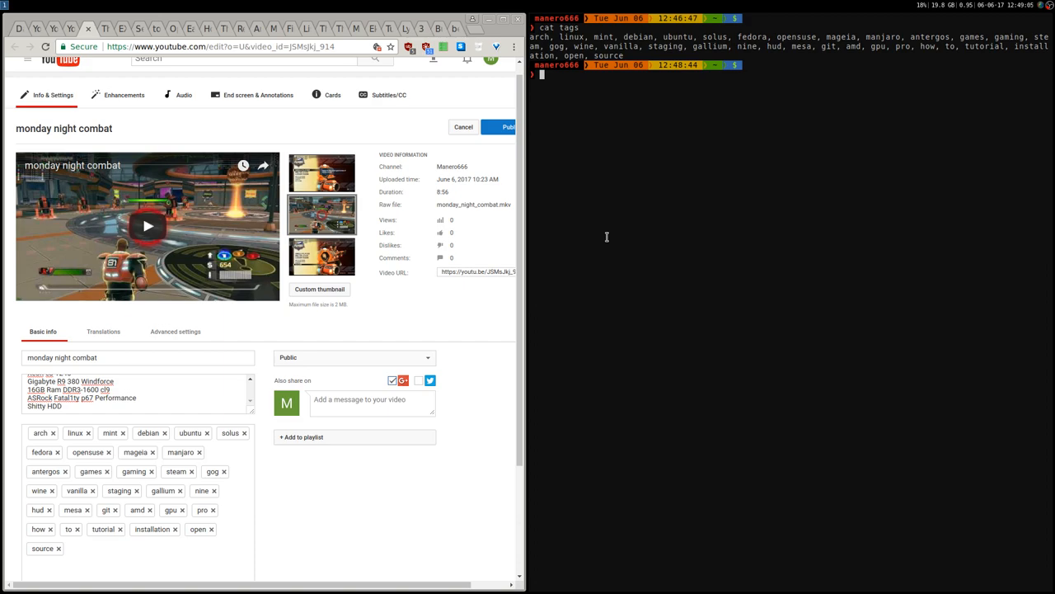
pyautogui.moveTo(844, 102)
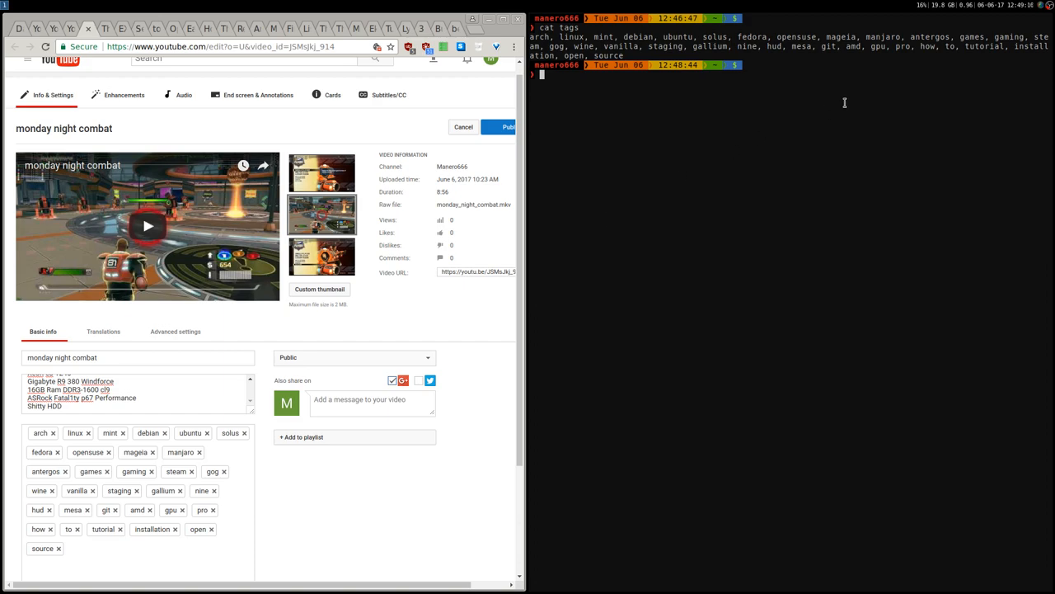
pyautogui.moveTo(845, 102)
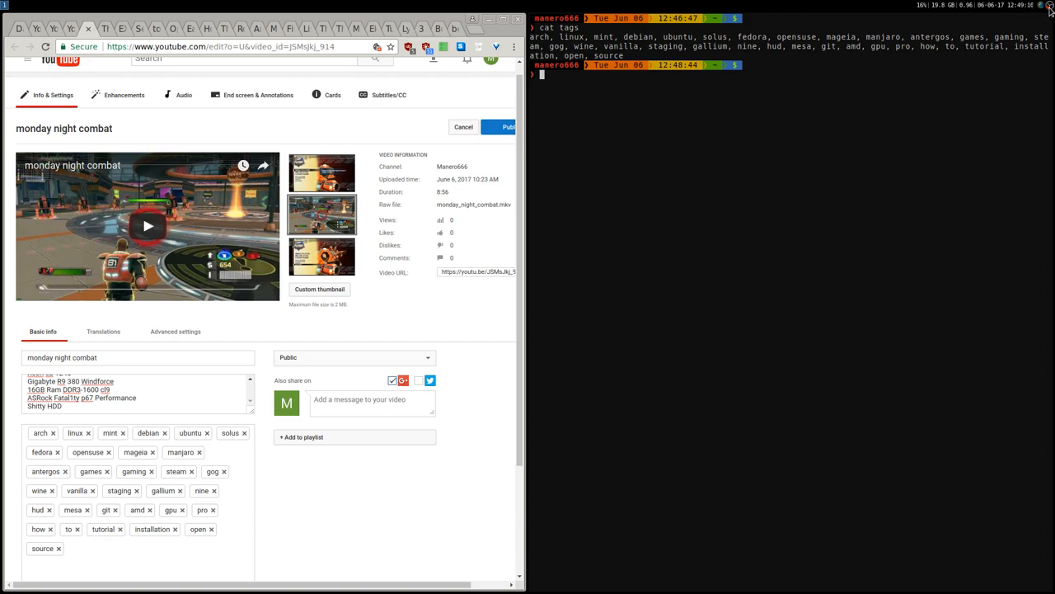